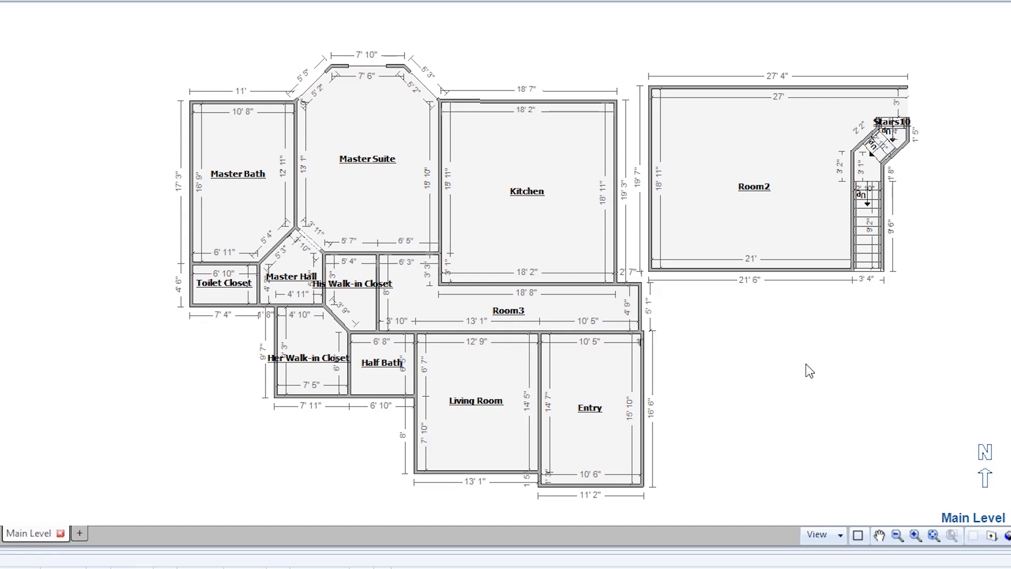
# Step: Select the Kitchen room in the Main Level floor plan sketch
pyautogui.click(526, 191)
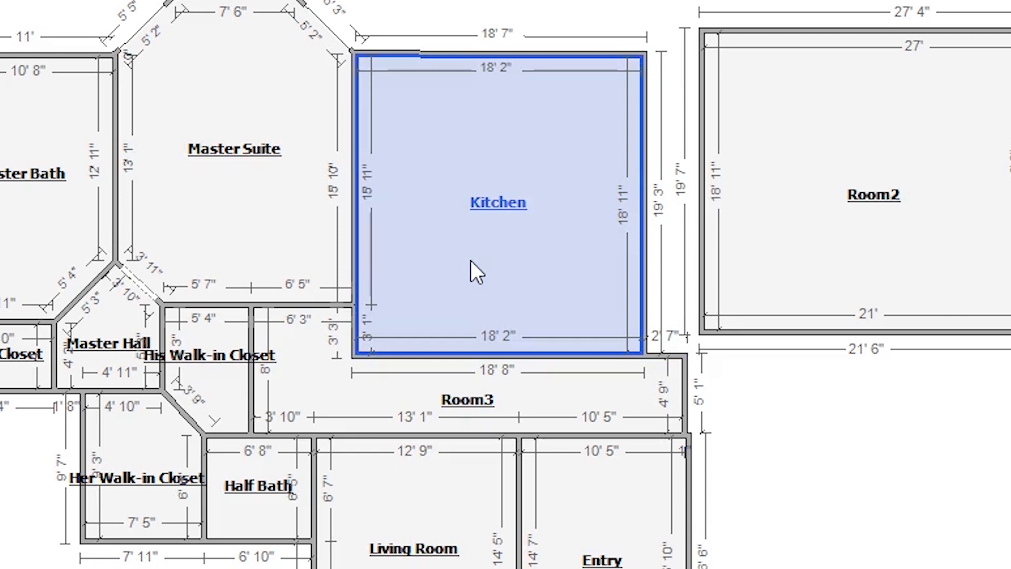
pyautogui.moveTo(496, 242)
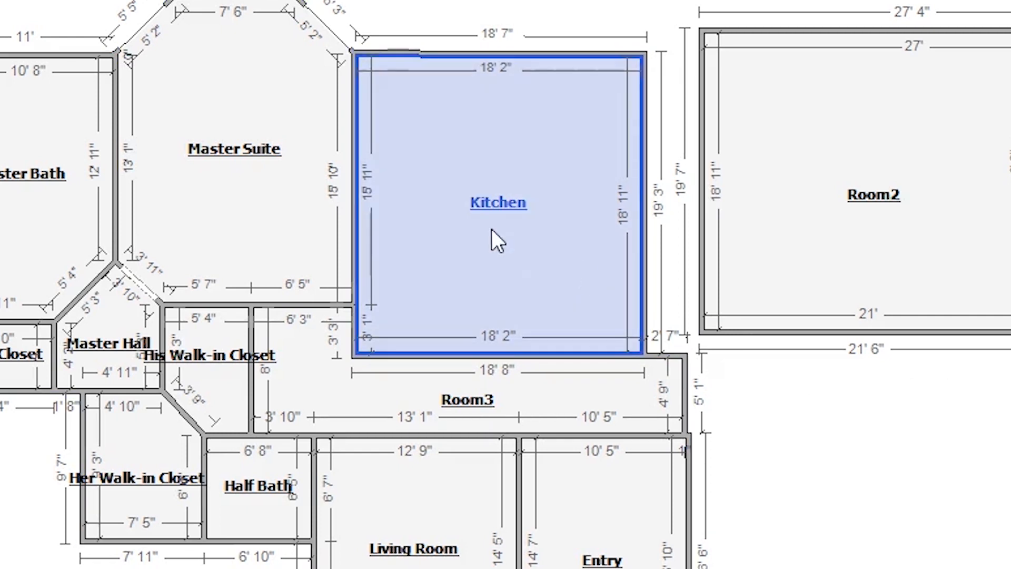
# Step: Show the Kitchen's Room Properties with the Construction section expanded (Floor, Footing, Wall all None)
pyautogui.click(496, 239)
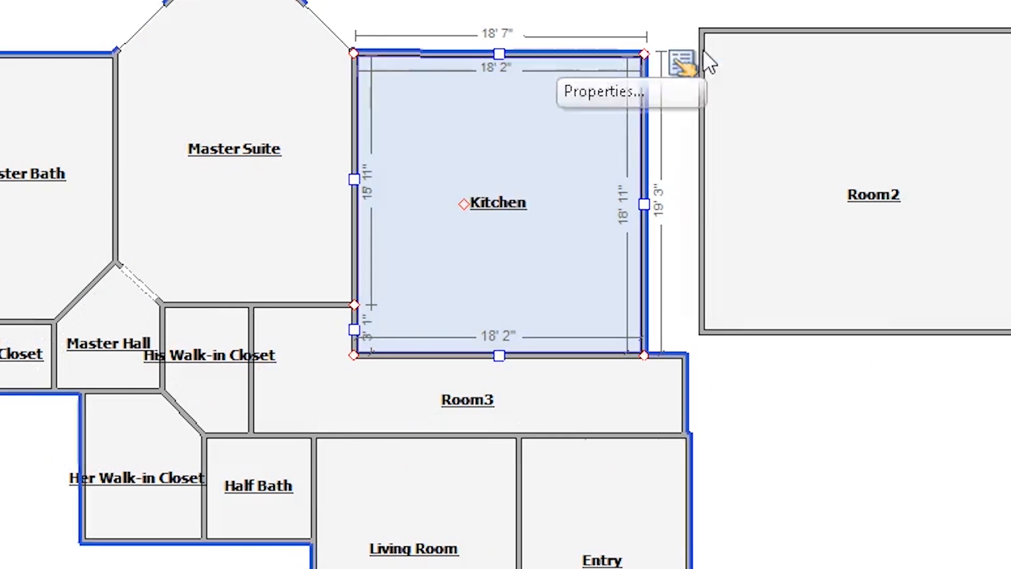
pyautogui.click(676, 58)
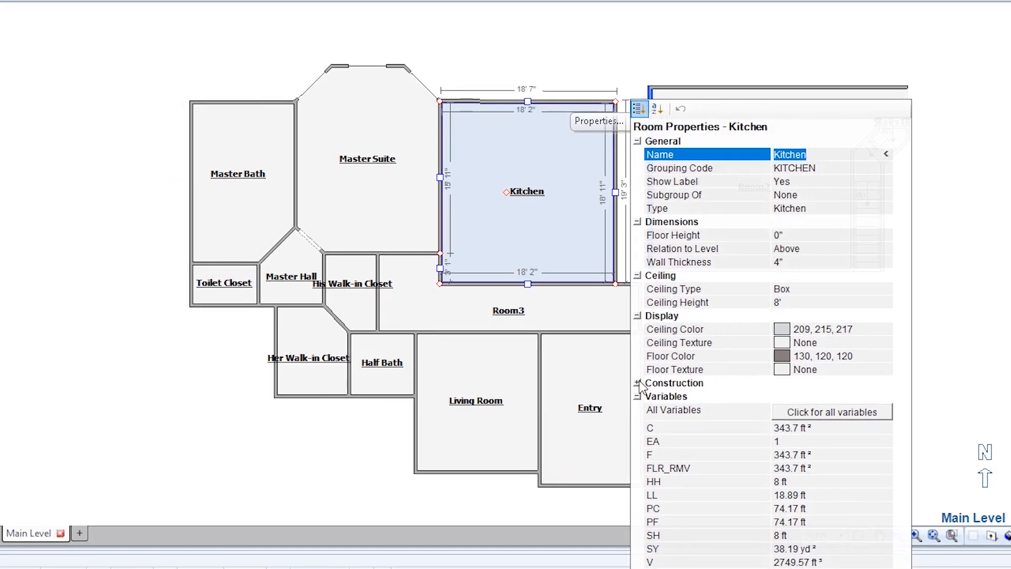
pyautogui.click(638, 382)
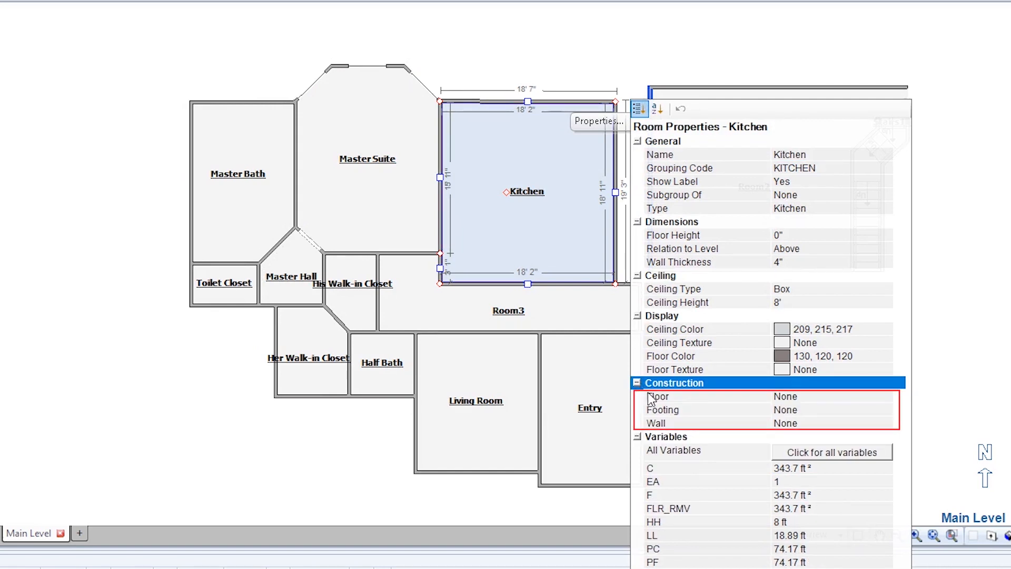
pyautogui.moveTo(657, 433)
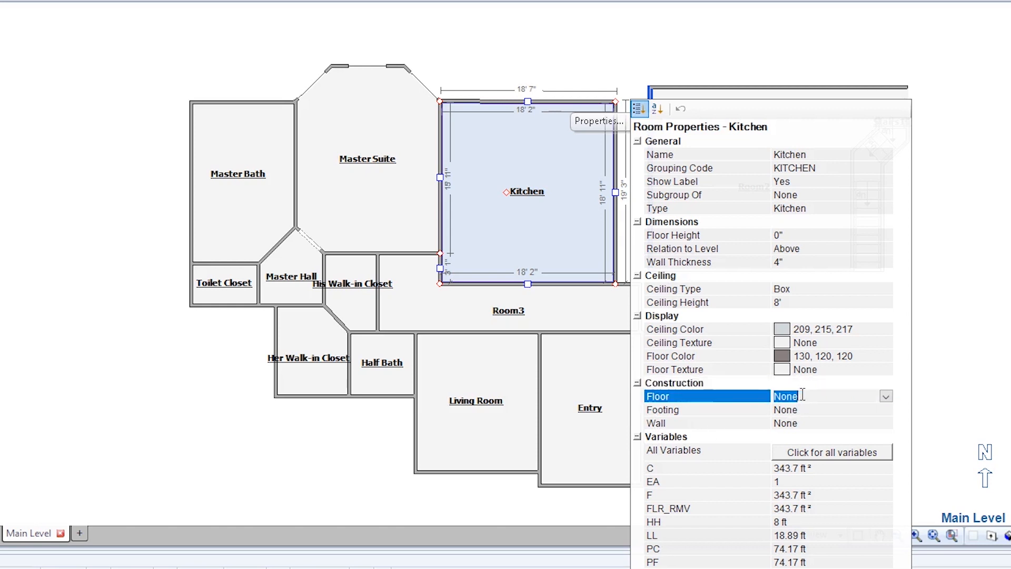
# Step: Set the Kitchen floor construction to Framed and review the Floor Framing defaults
pyautogui.click(885, 395)
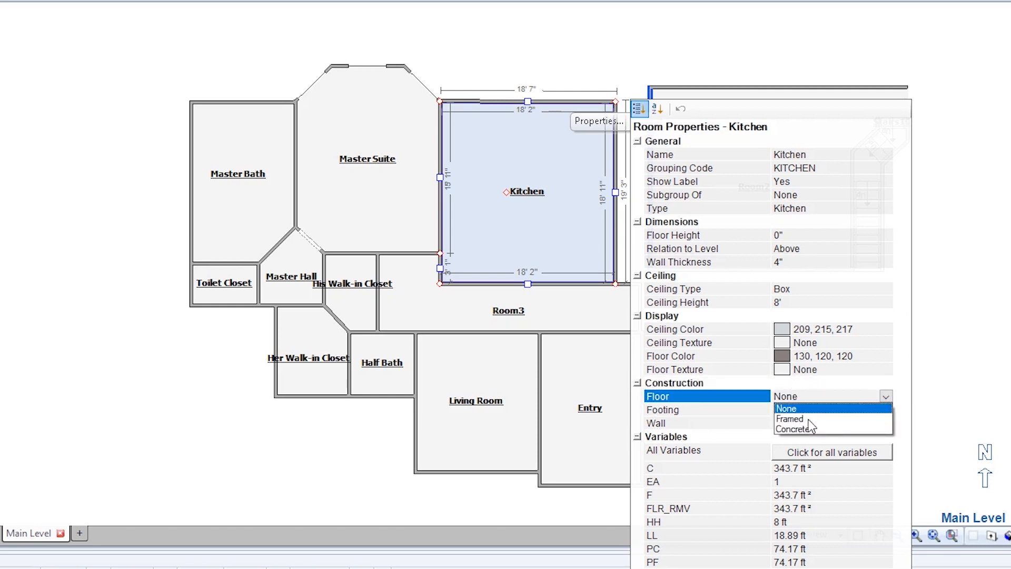
pyautogui.click(788, 418)
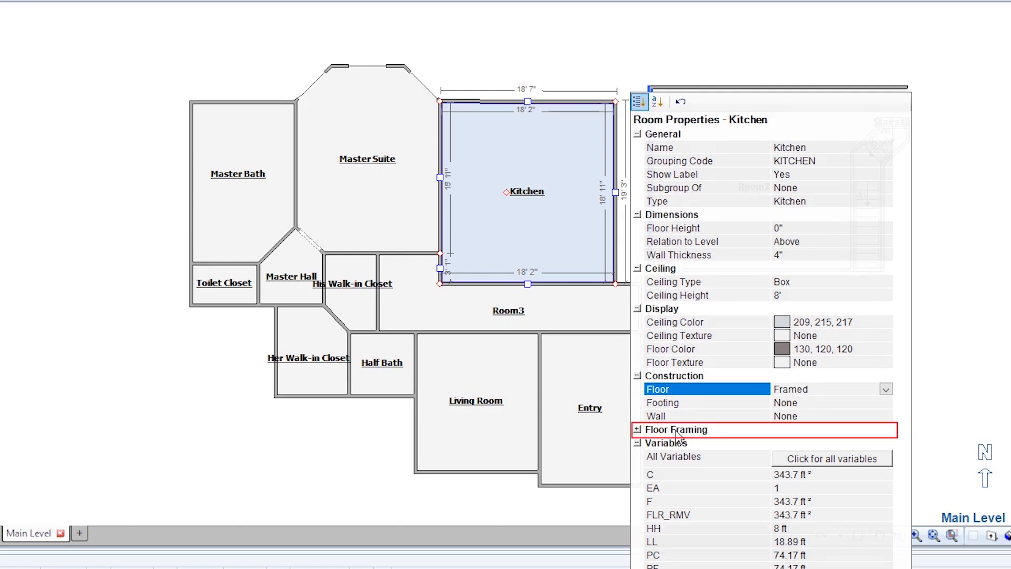
pyautogui.click(637, 430)
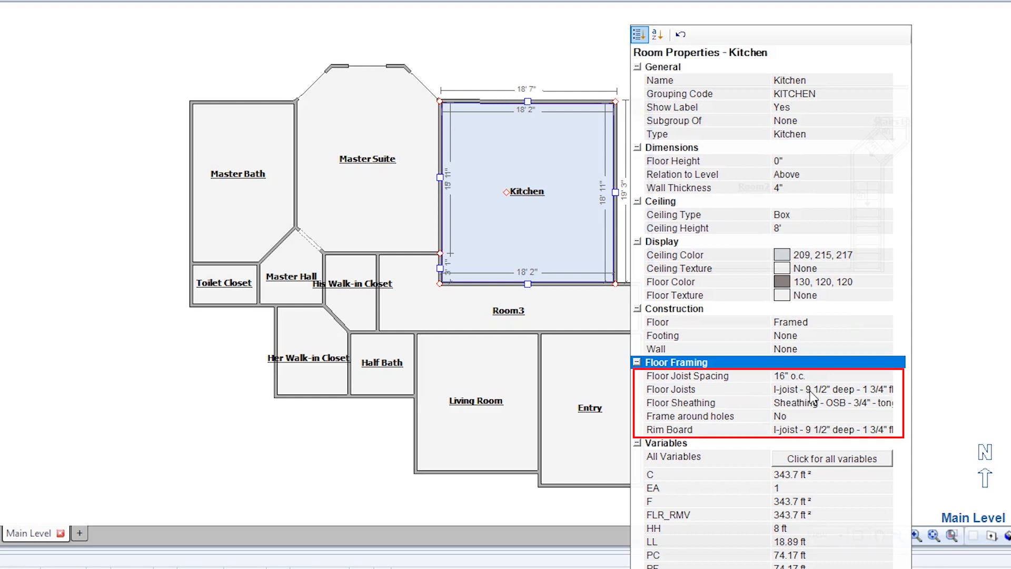
pyautogui.moveTo(714, 404)
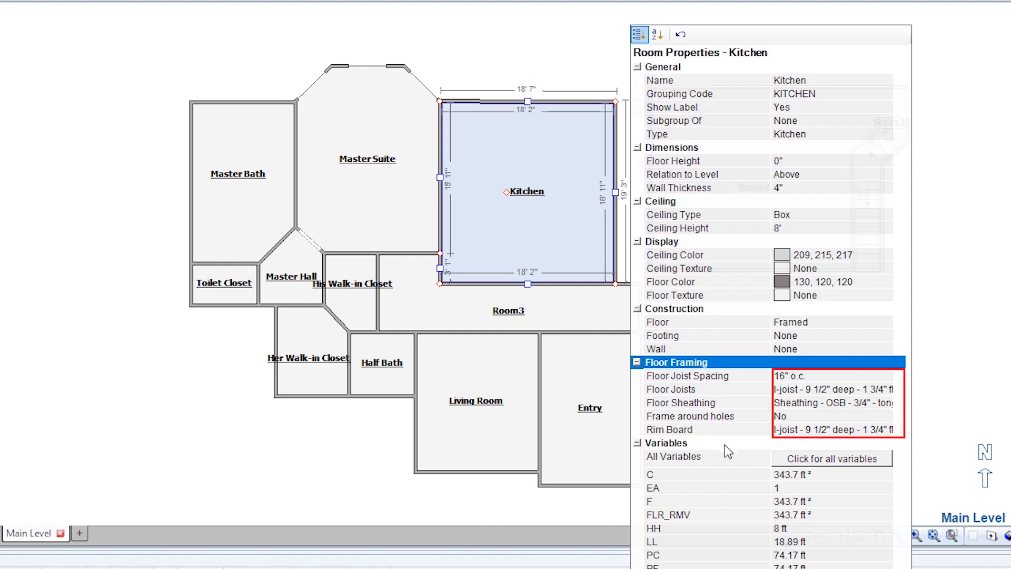
pyautogui.moveTo(768, 441)
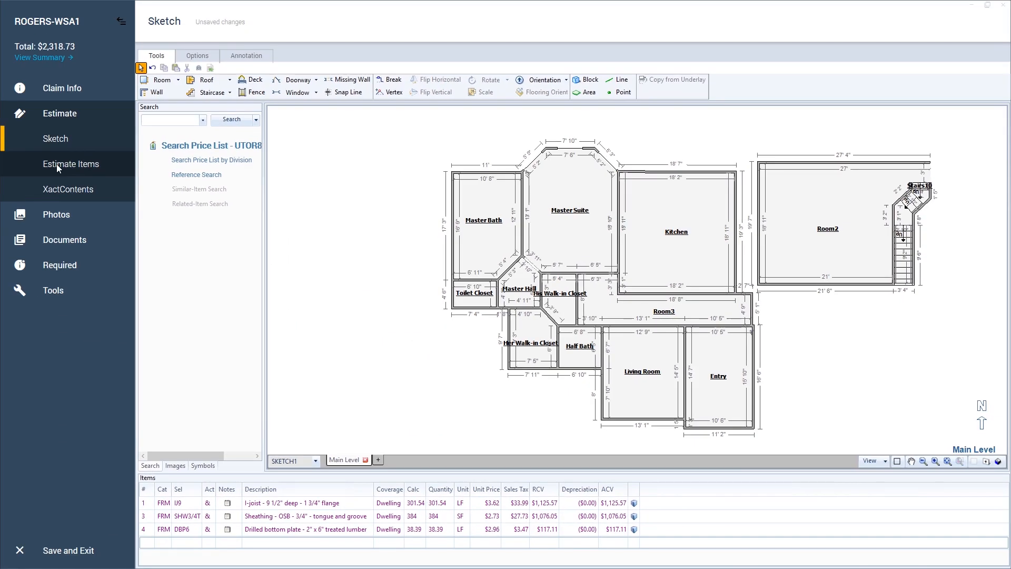
# Step: Go to Estimate Items and expand the Main Level rooms to see the generated line items
pyautogui.click(70, 163)
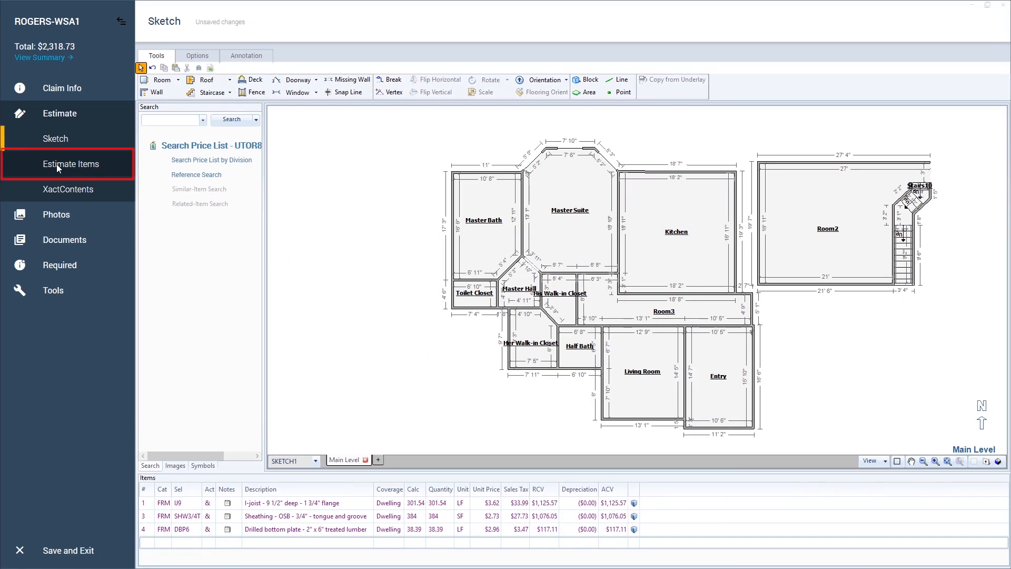
pyautogui.click(70, 165)
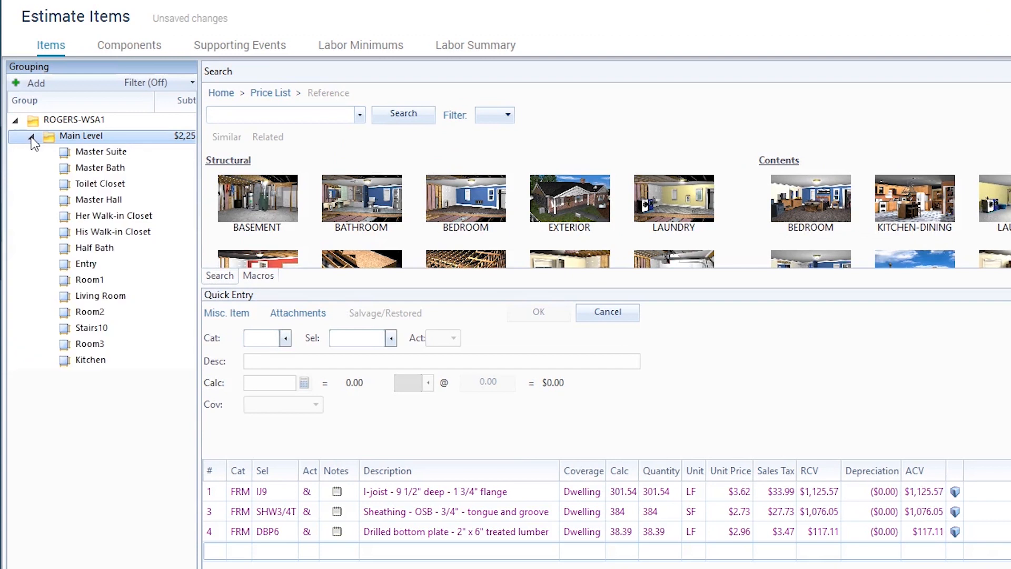